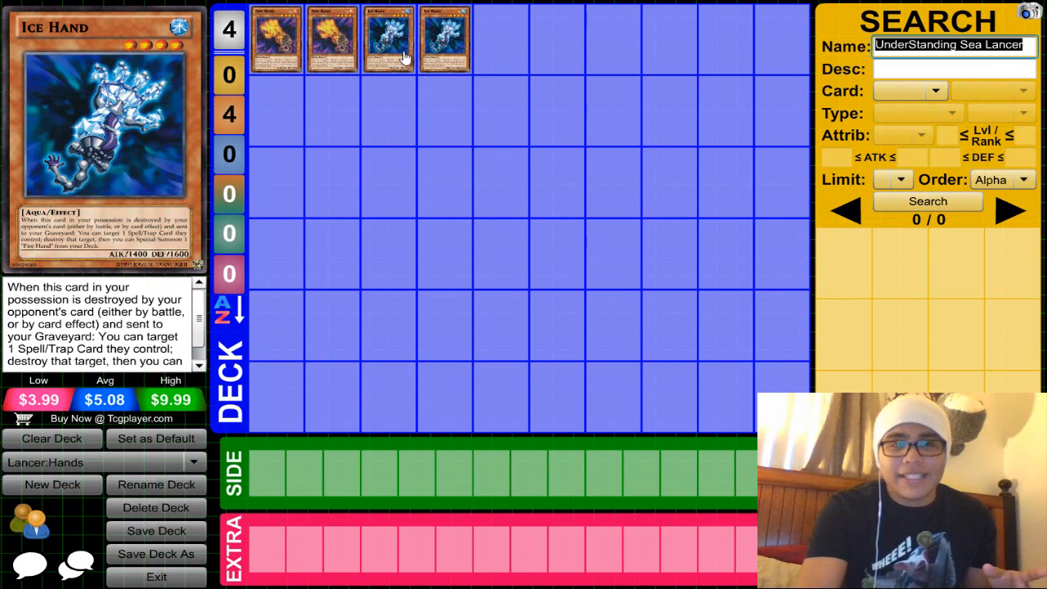
mouse_move(416, 214)
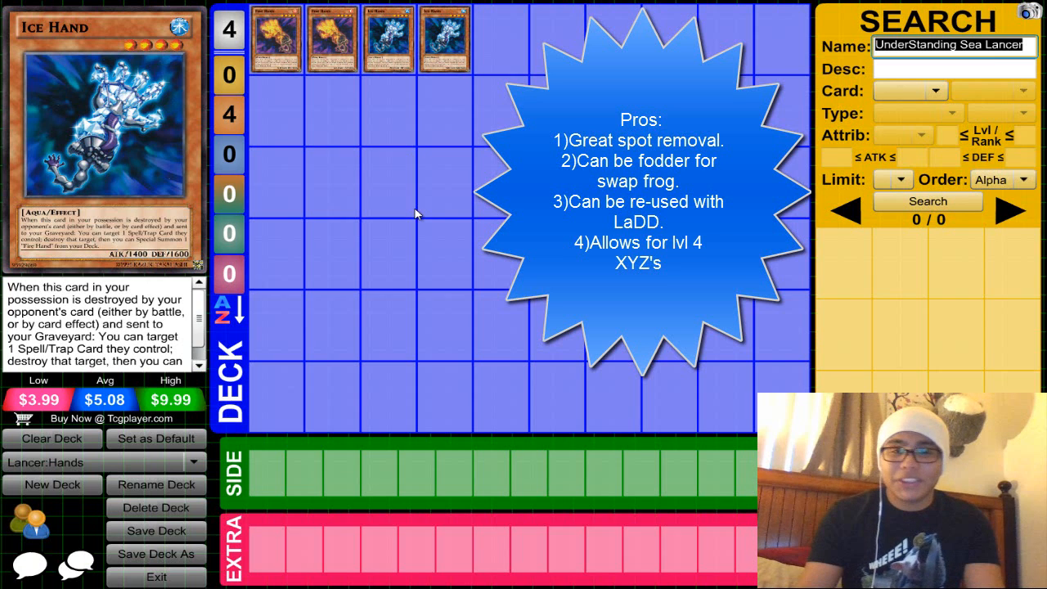
mouse_move(301, 68)
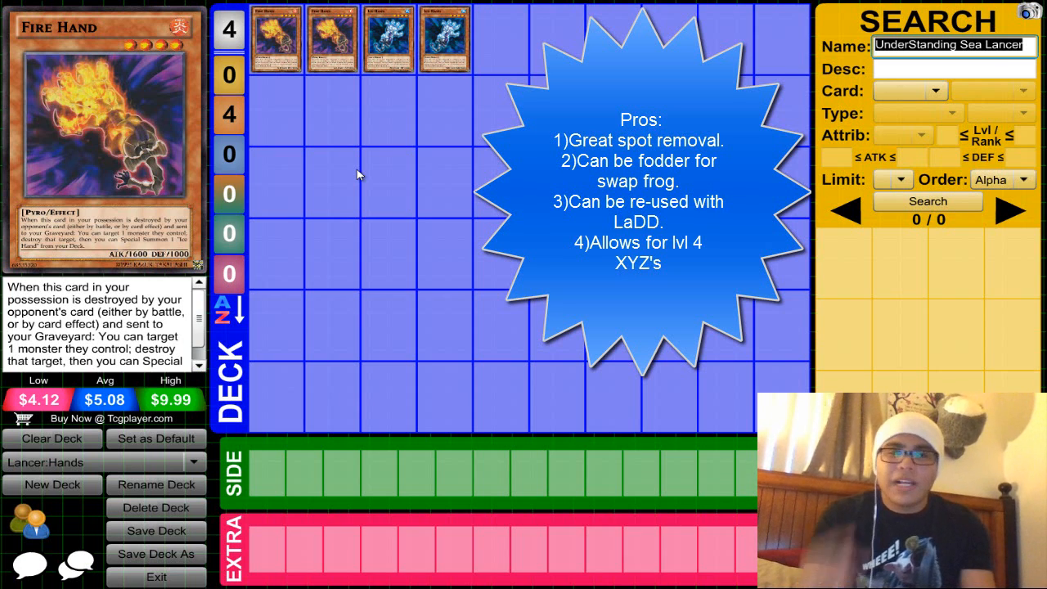
mouse_move(426, 111)
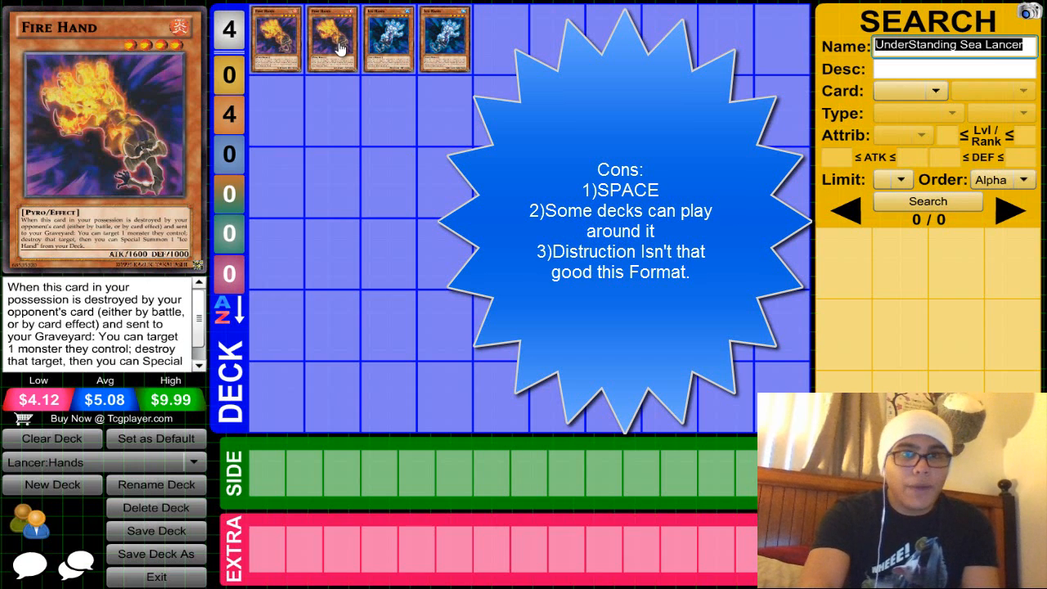
mouse_move(390, 39)
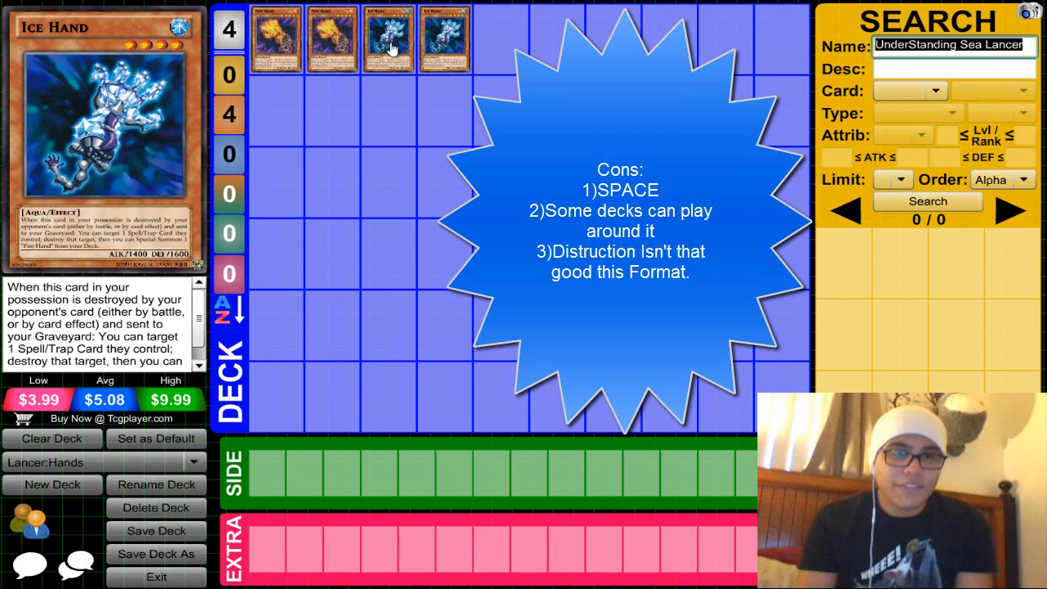
mouse_move(291, 75)
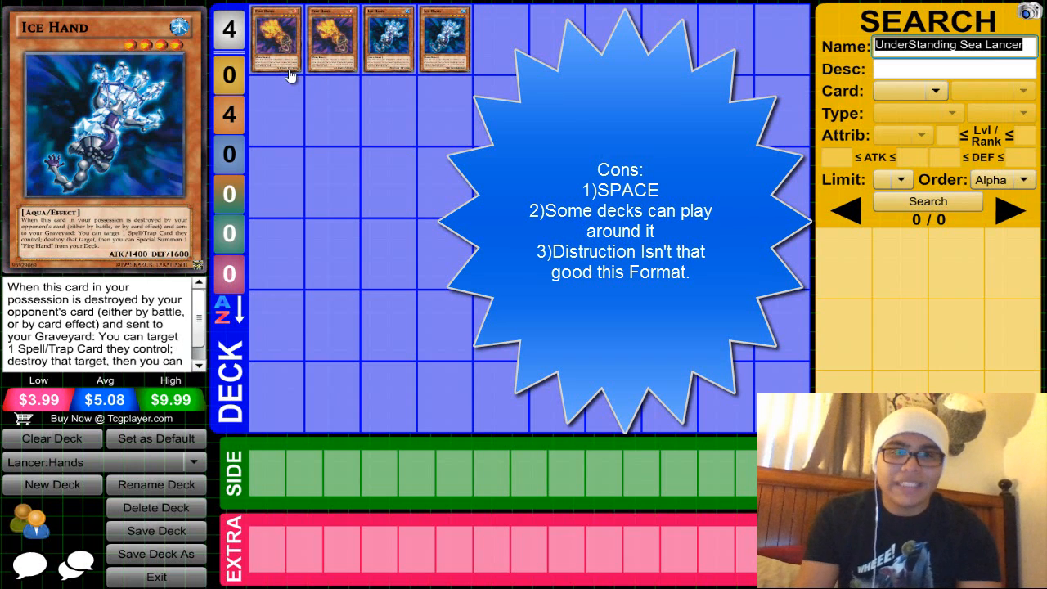